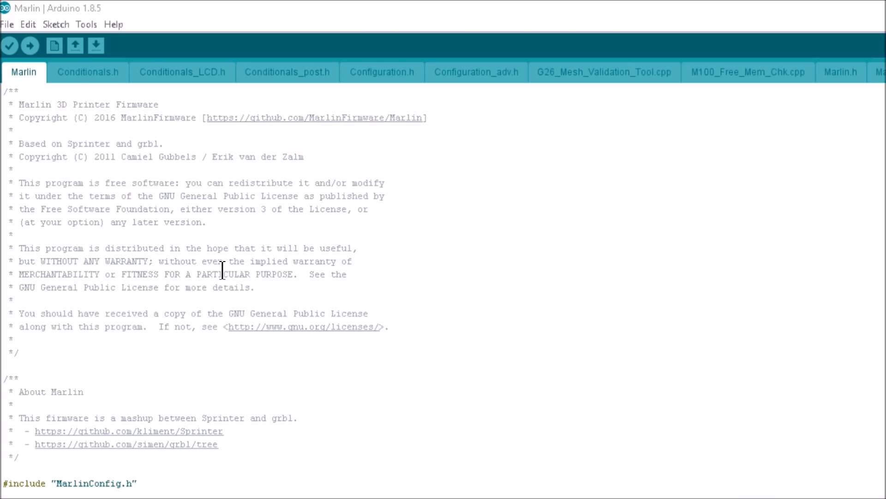
Switch the Marlin sketch editor to the Configuration.h tab.
left_click(382, 72)
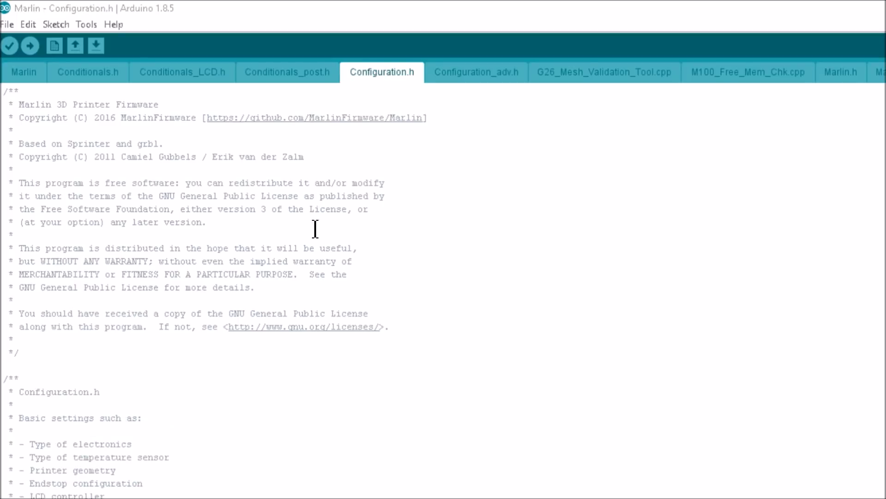
mouse_move(291, 437)
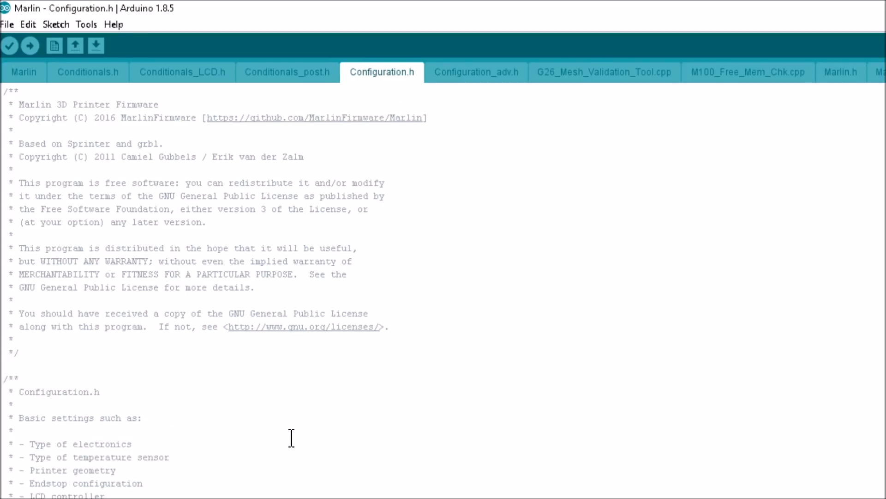
mouse_move(263, 416)
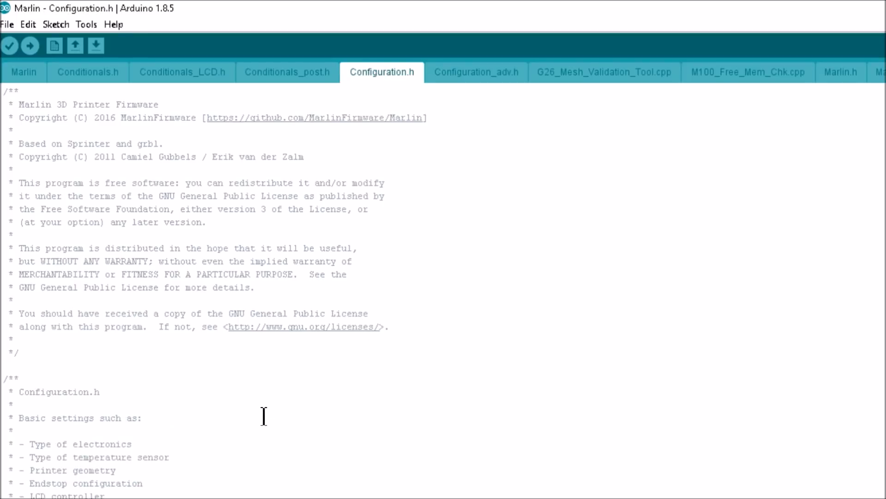
mouse_move(285, 426)
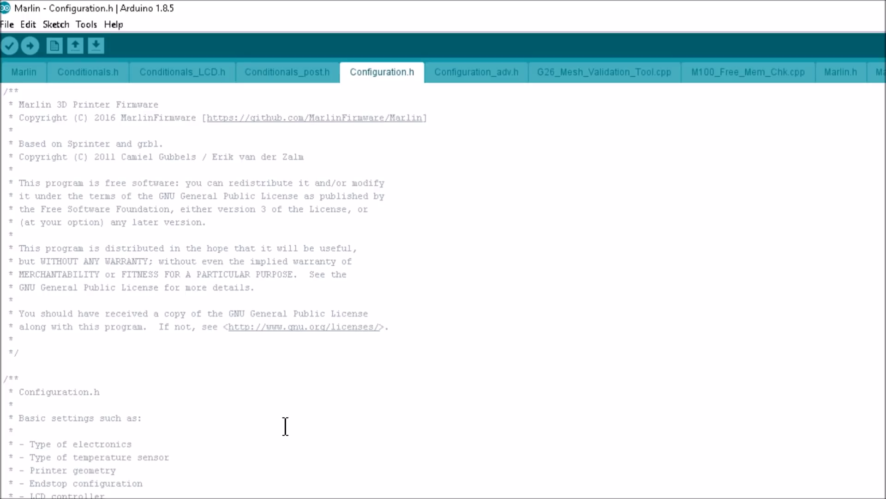
Scroll to the endstop inverting defines, where Z_MIN_PROBE_ENDSTOP_INVERTING reads true.
scroll("down", 3)
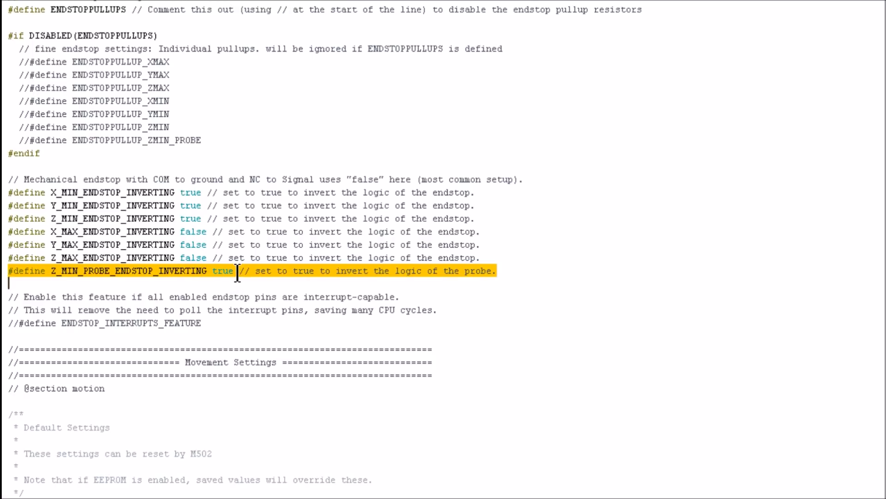
mouse_move(195, 224)
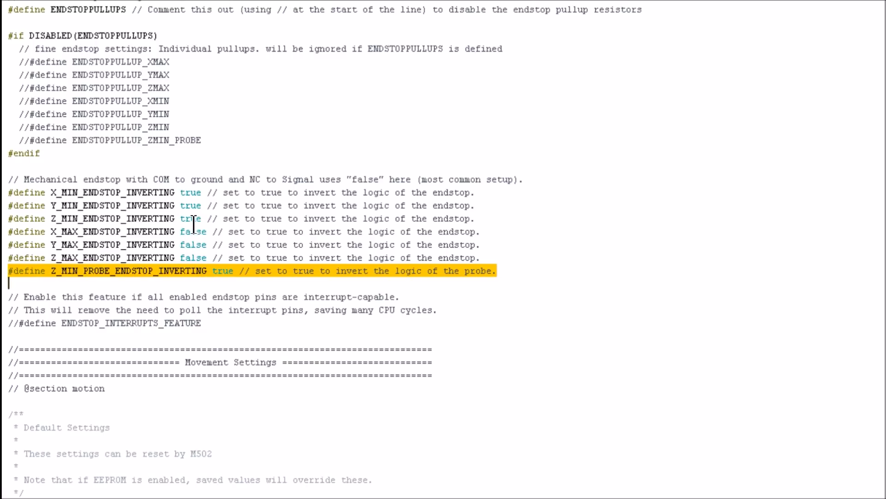
Scroll to Z Probe Options showing Z_MIN_PROBE_USES_Z_MIN_ENDSTOP_PIN and FIX_MOUNTED_PROBE enabled.
scroll("down", 3)
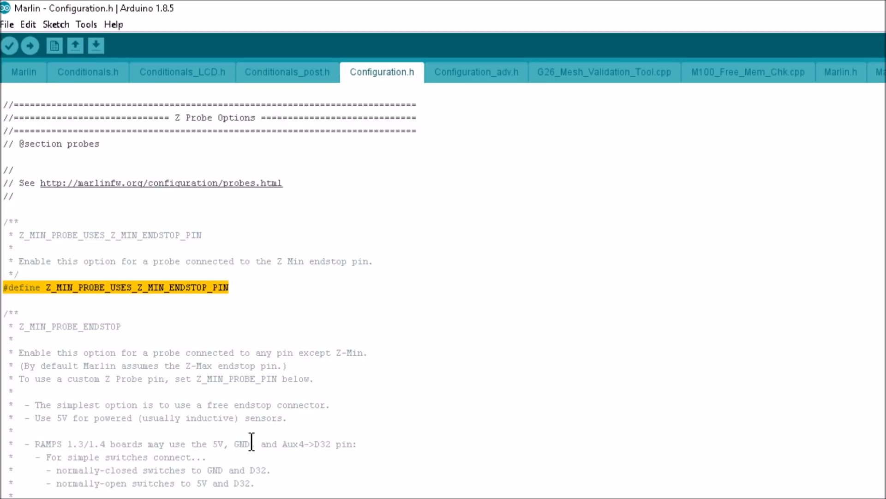
scroll("down", 3)
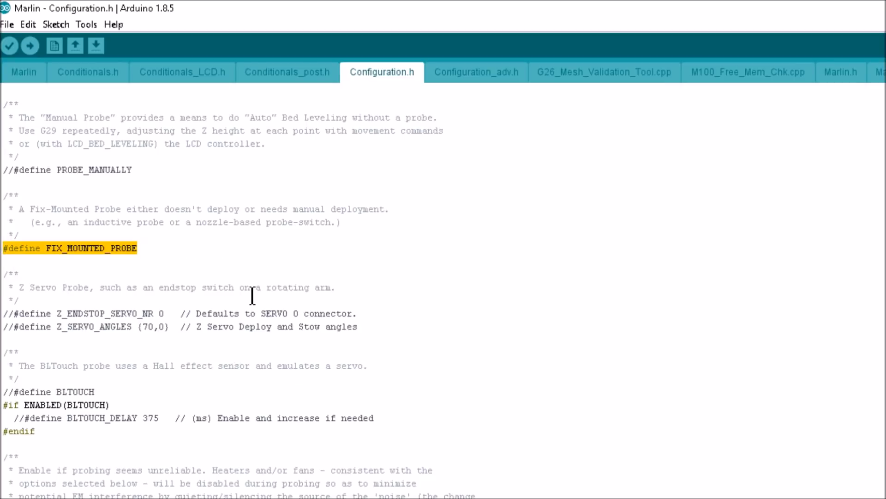
Replace the Z_PROBE_OFFSET_FROM_EXTRUDER Z value -0.63 with 0, keeping X 23 and Y 10.
scroll("down", 3)
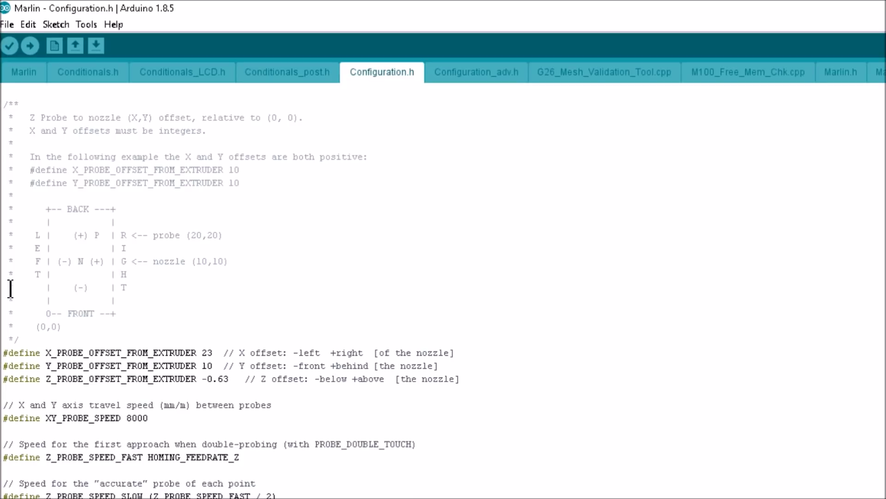
mouse_move(136, 271)
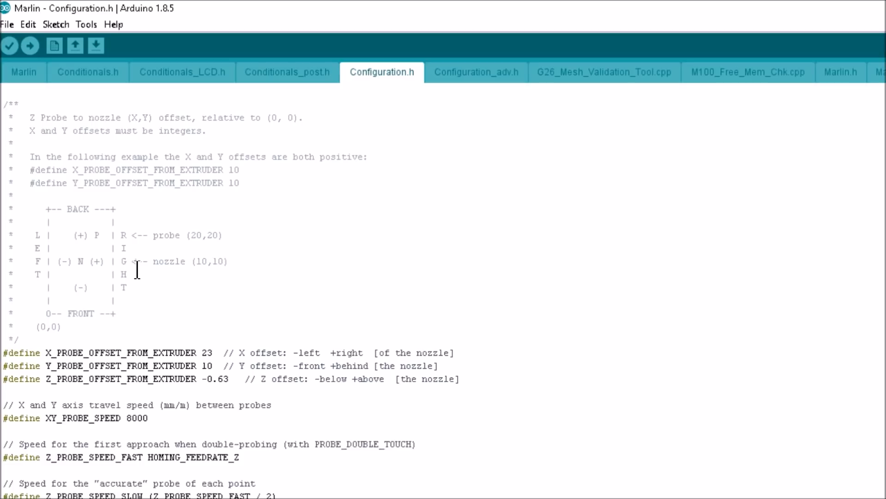
mouse_move(109, 335)
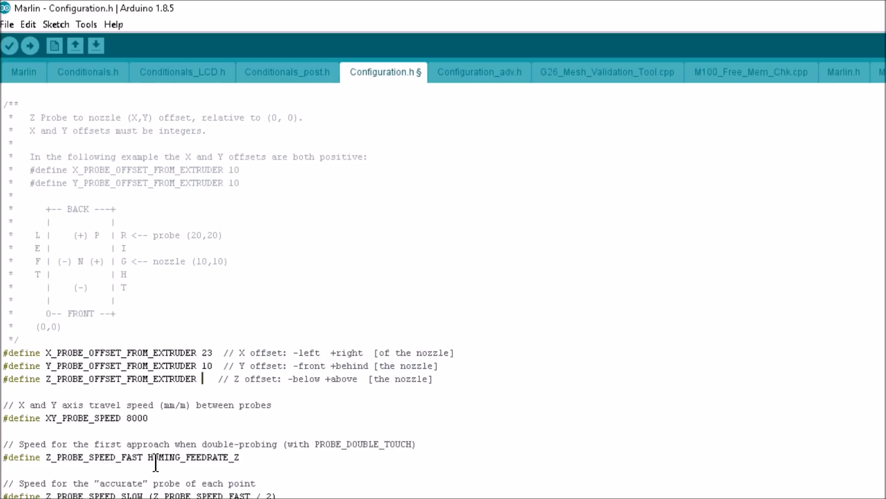
type("0")
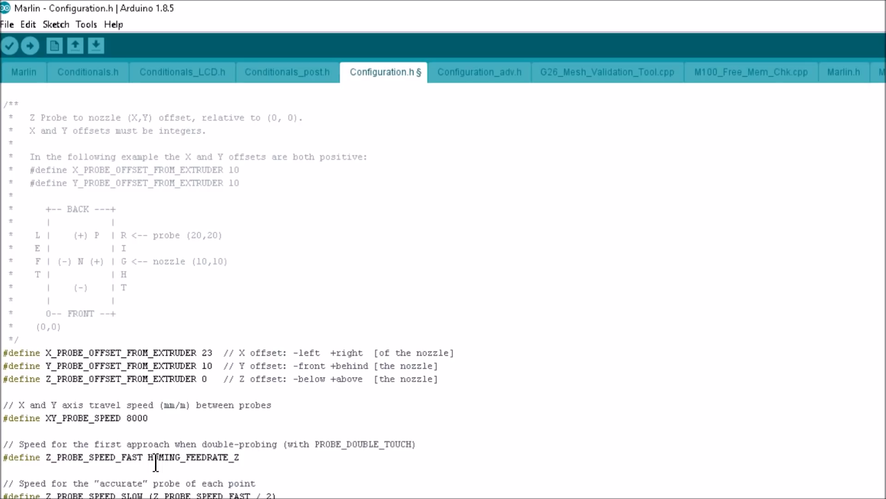
Scroll to AUTO_BED_LEVELING_BILINEAR and probe boundaries left 30, right 210, front 20, back 188.
scroll("down", 3)
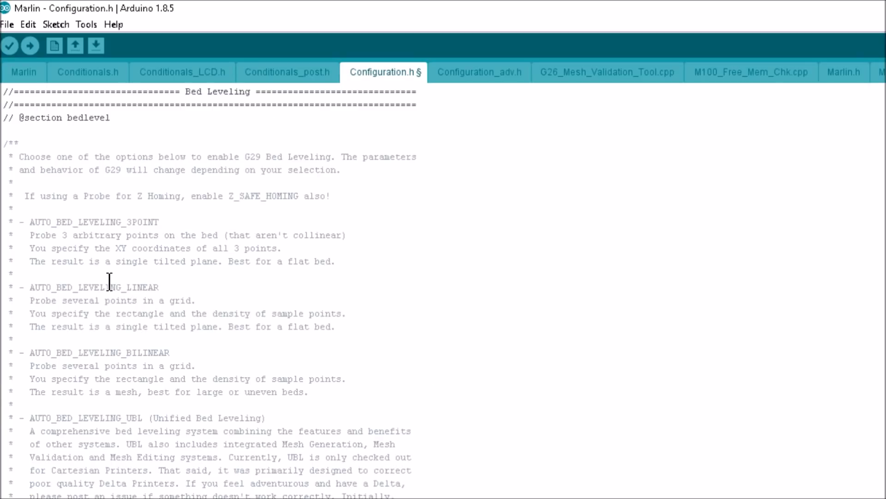
mouse_move(238, 373)
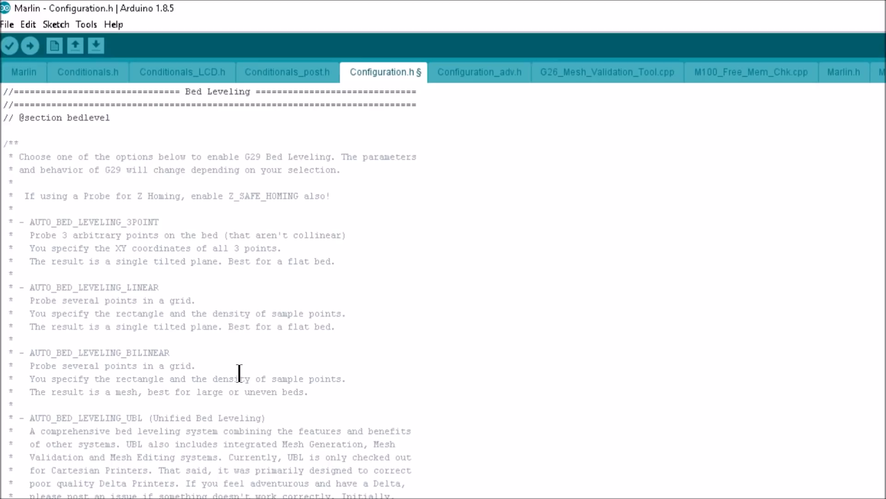
scroll("down", 3)
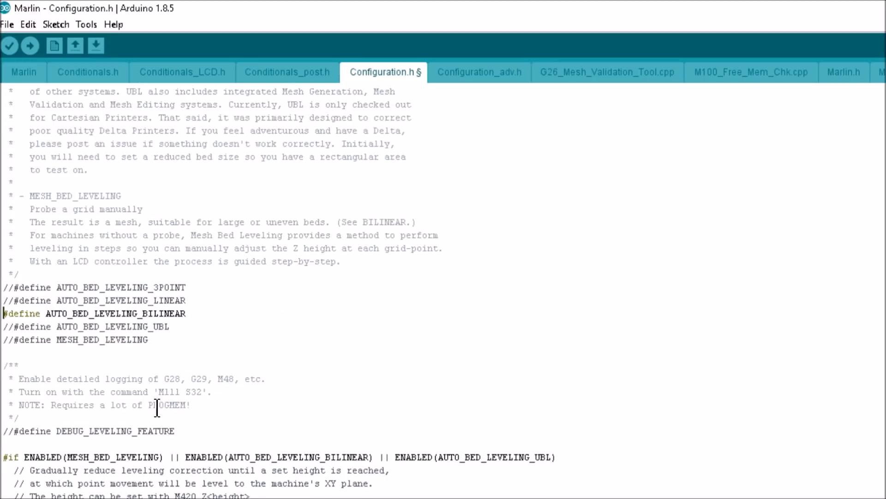
mouse_move(144, 410)
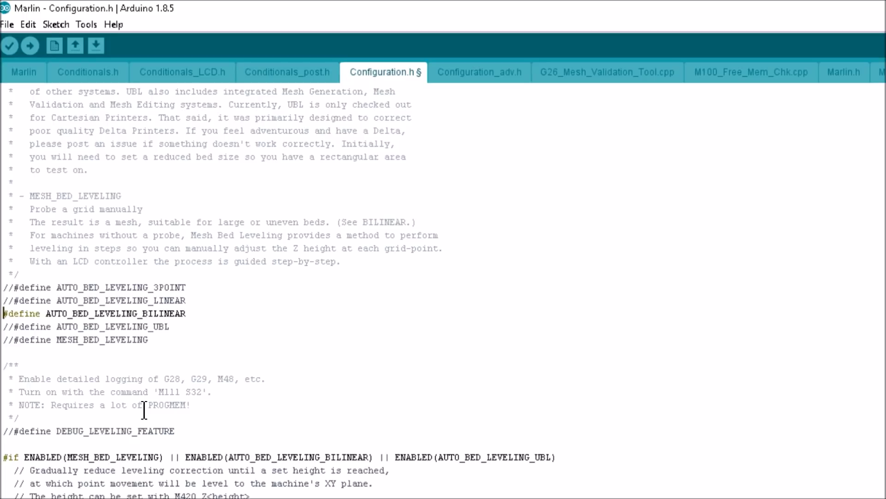
scroll("down", 3)
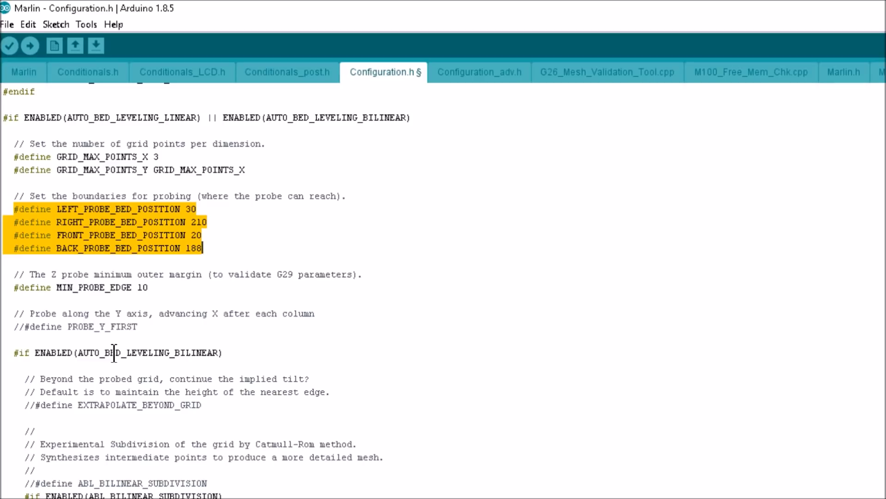
mouse_move(111, 328)
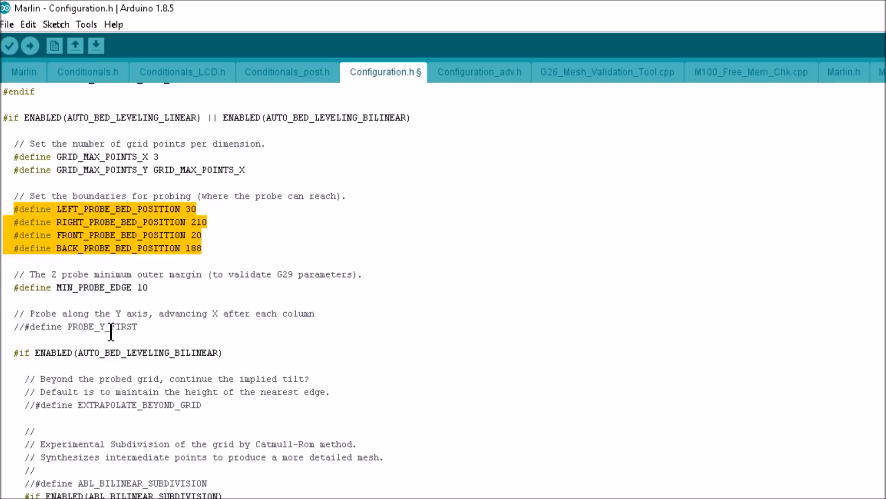
Scroll down to the homing section where Z_SAFE_HOMING stays commented out.
scroll("down", 3)
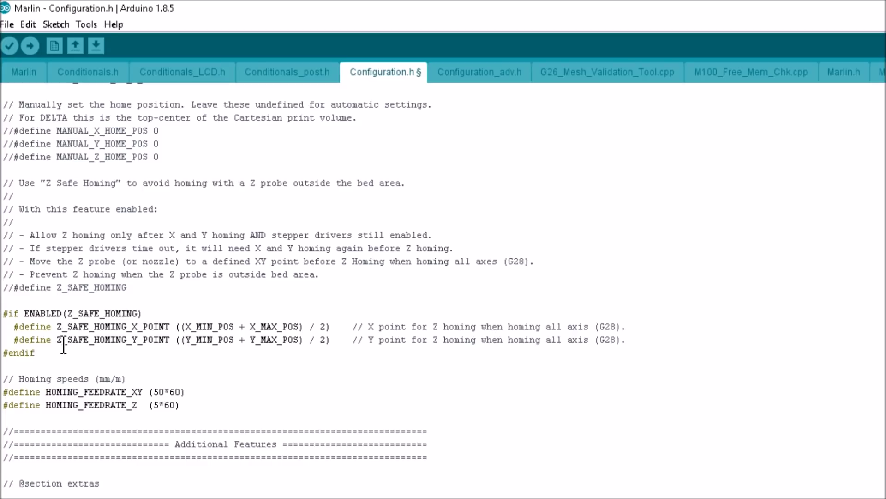
Check that Z_MIN_ENDSTOP_INVERTING and Z_MIN_PROBE_ENDSTOP_INVERTING are both false.
left_click(3, 287)
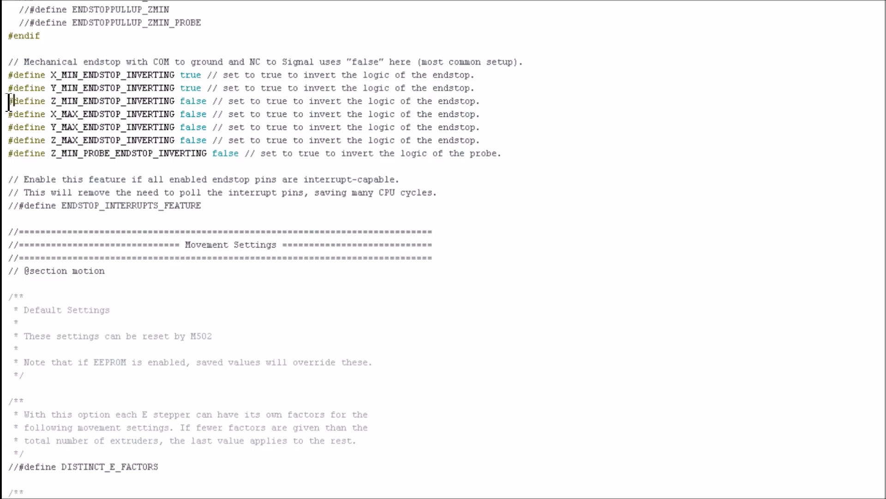
double_click(113, 101)
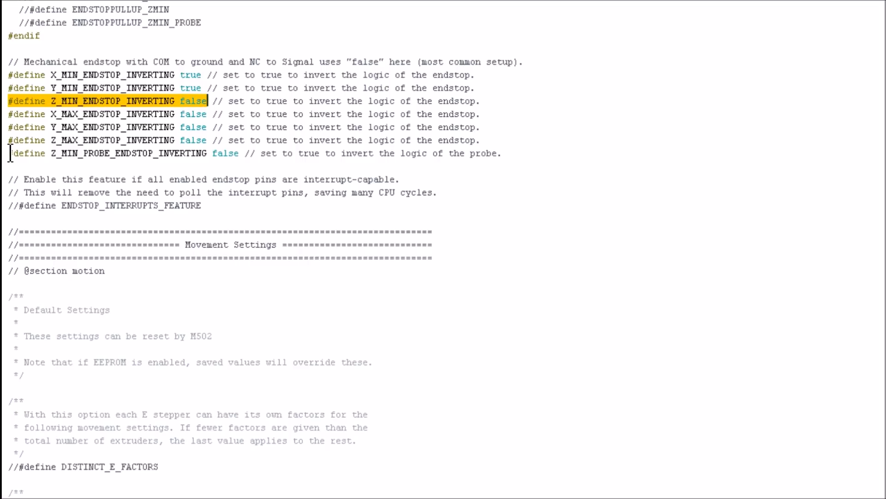
left_click(237, 153)
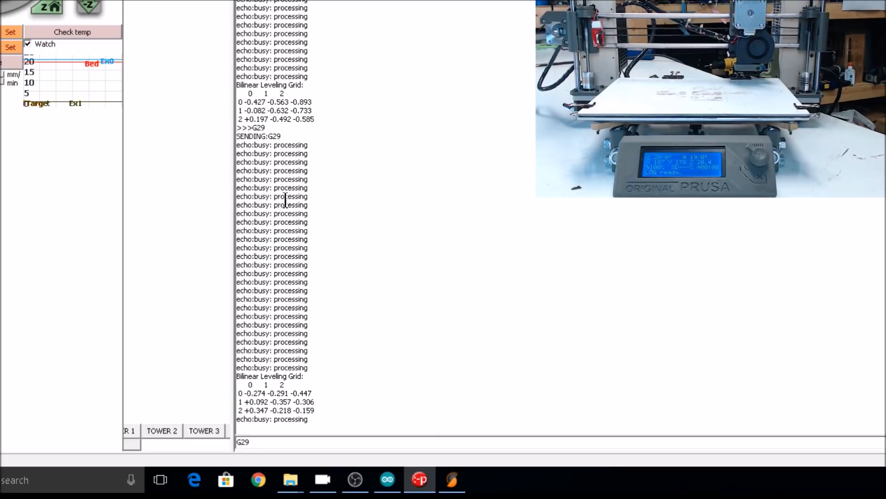
Send M119 to check the endstop status, with the Z probe open then TRIGGERED.
type("m119")
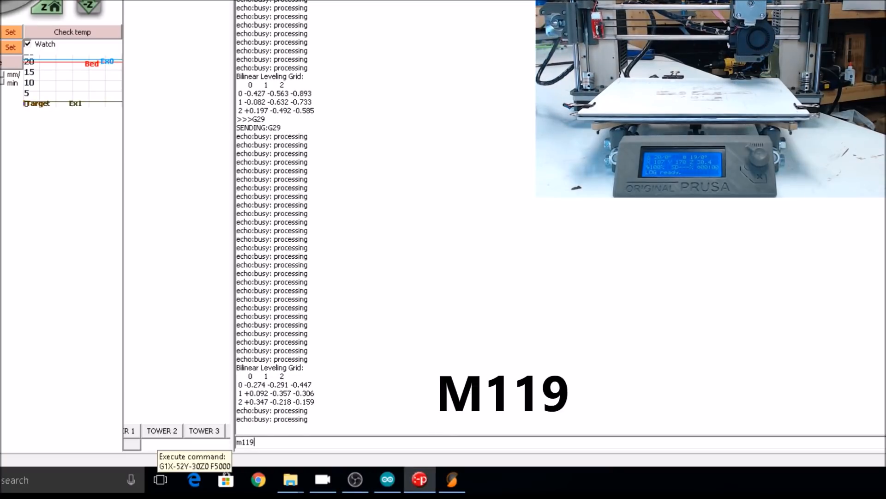
key("Return")
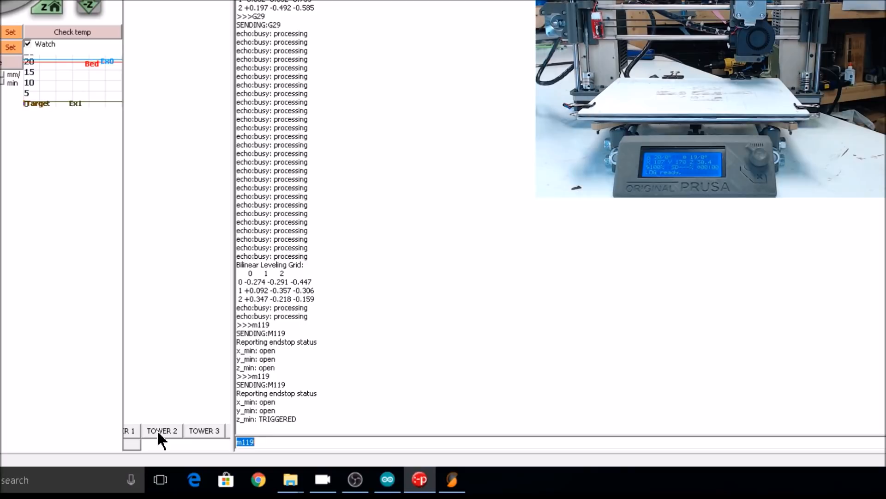
left_click(387, 479)
type("M114")
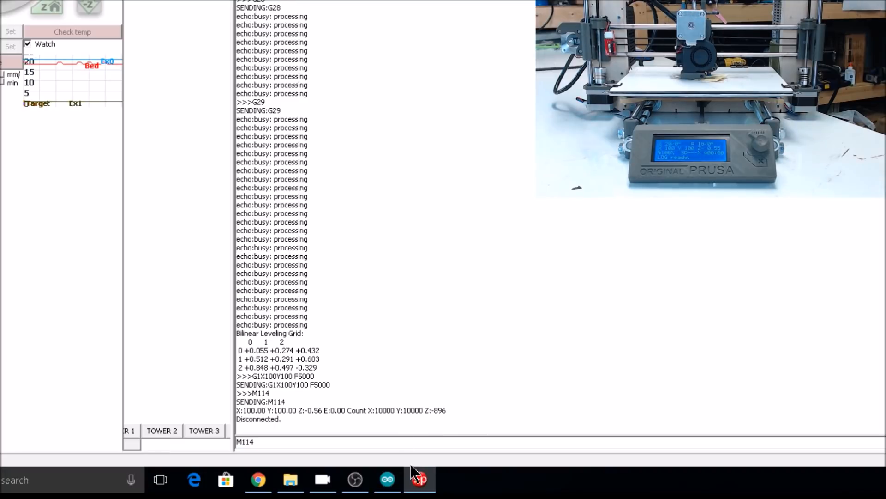
Return to Configuration.h and enter -0.56 as the probe Z offset.
left_click(387, 479)
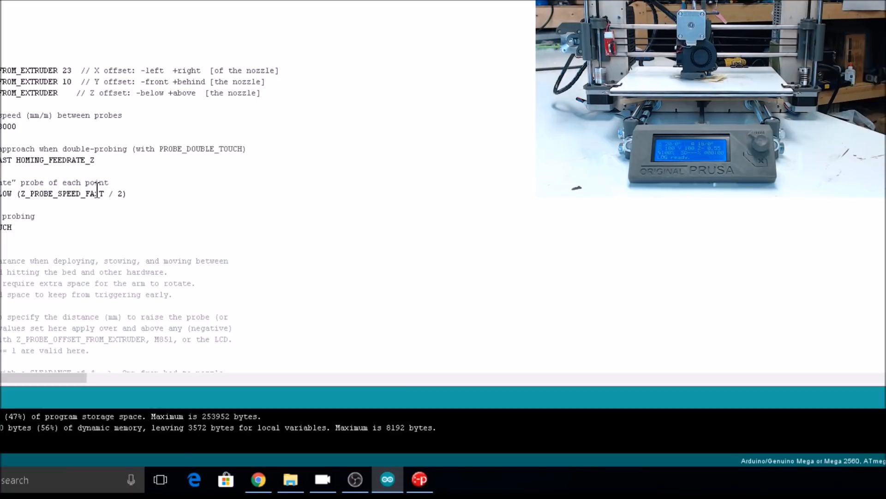
type("-.")
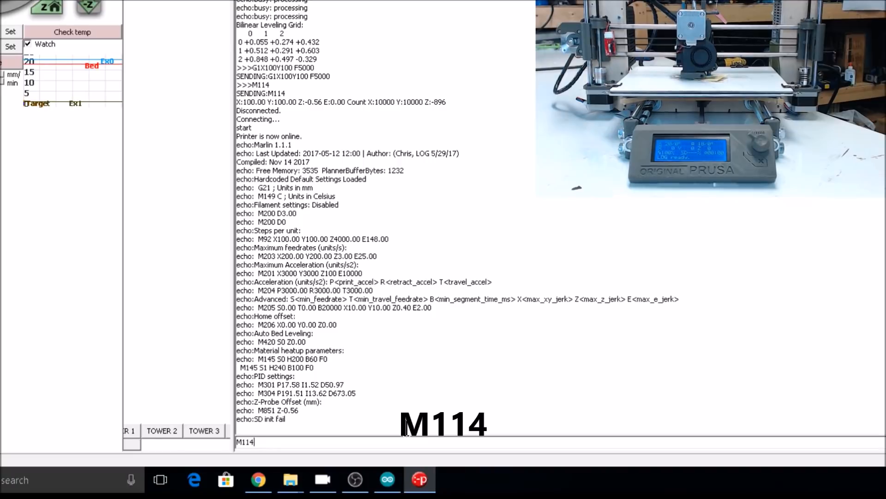
Send M114, probe with G29, move to X100 Y100 Z0, then start re-homing.
key("Return")
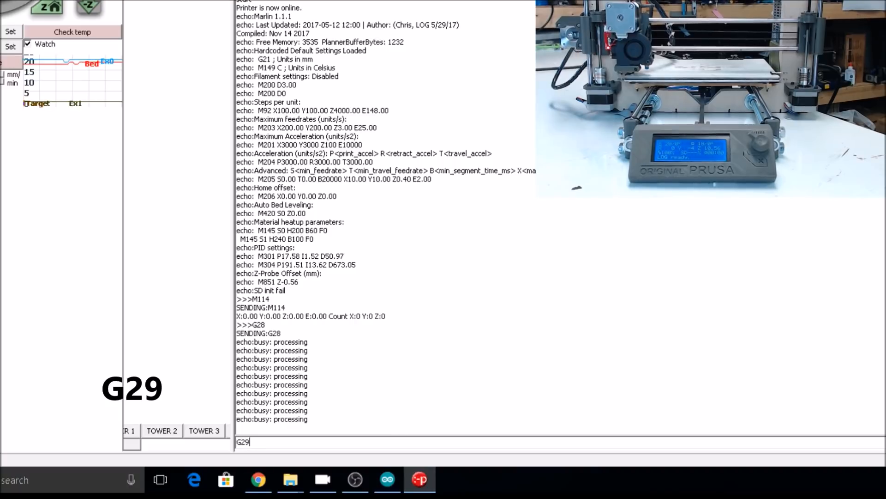
key("Return")
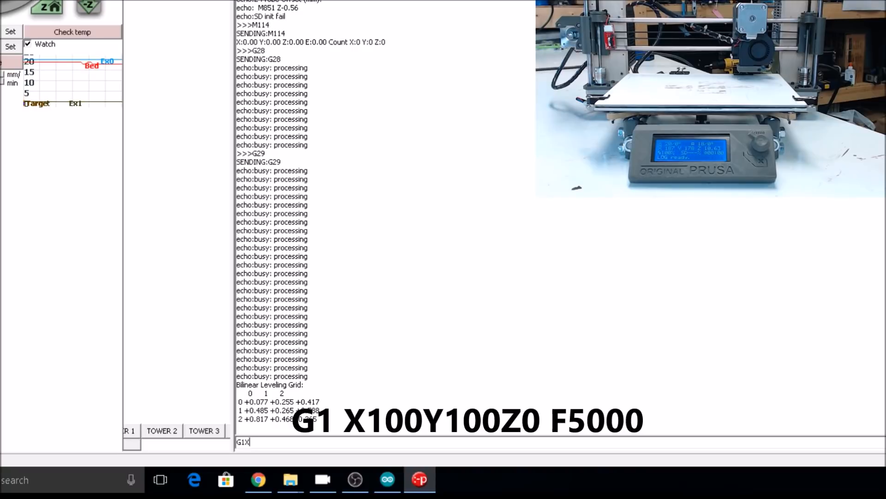
type("100Y100")
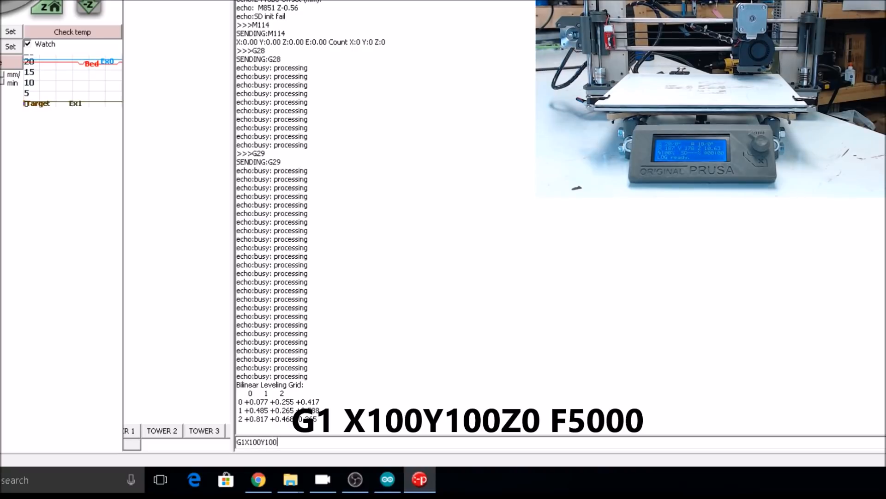
type("Z0")
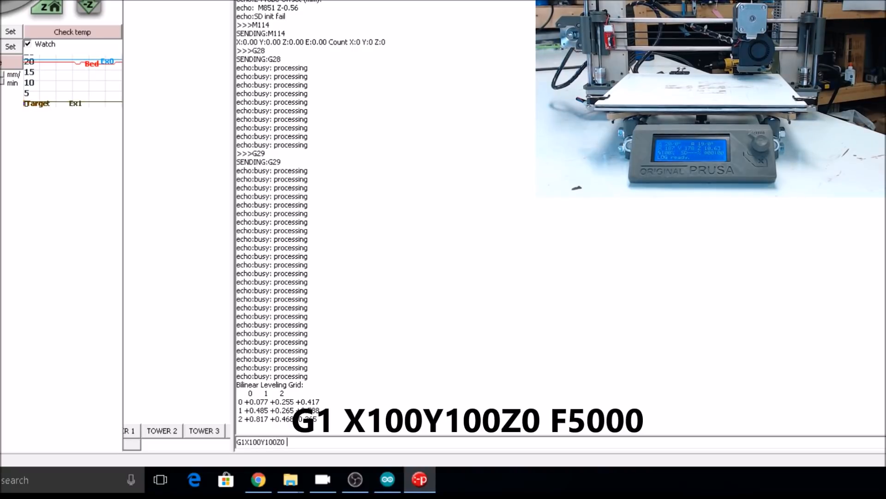
key("Return")
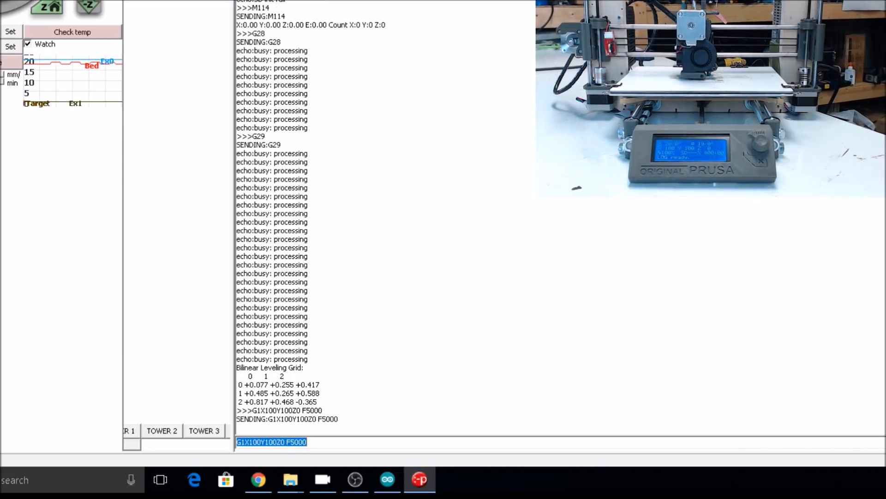
type("G29")
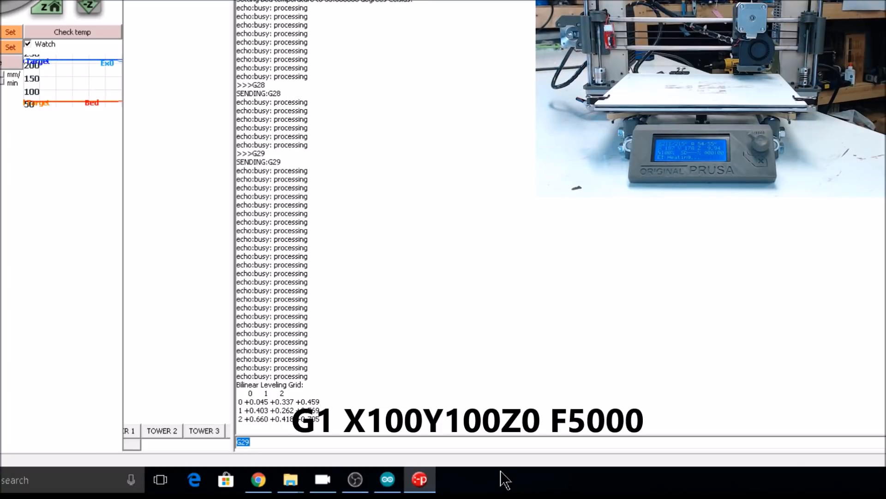
Move the nozzle to X100 Y100 Z0 with a G1 command at F5000.
type("G1X1")
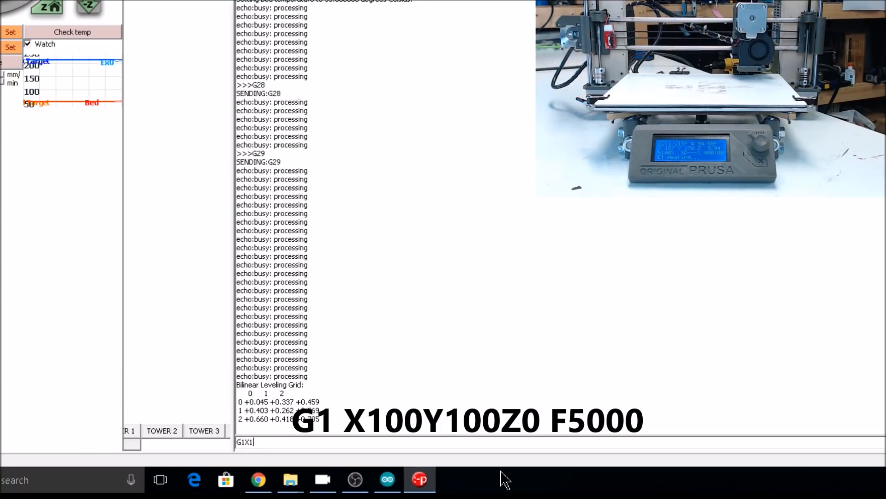
type("00Y100 Z0 F500")
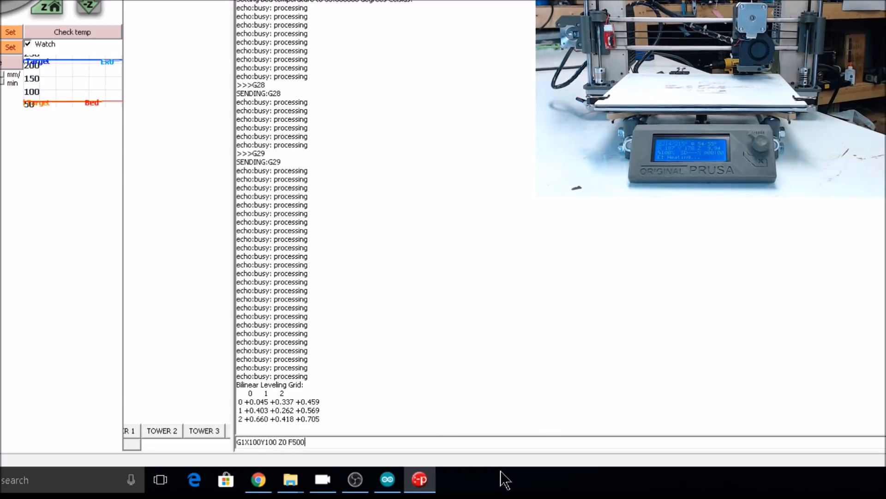
key("Return")
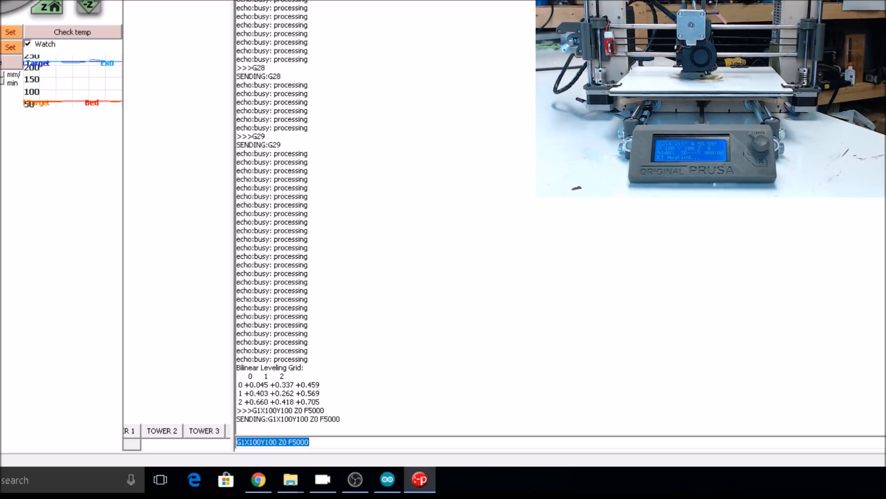
Report the nozzle position with M114, which reads Z at -0.20.
type("M")
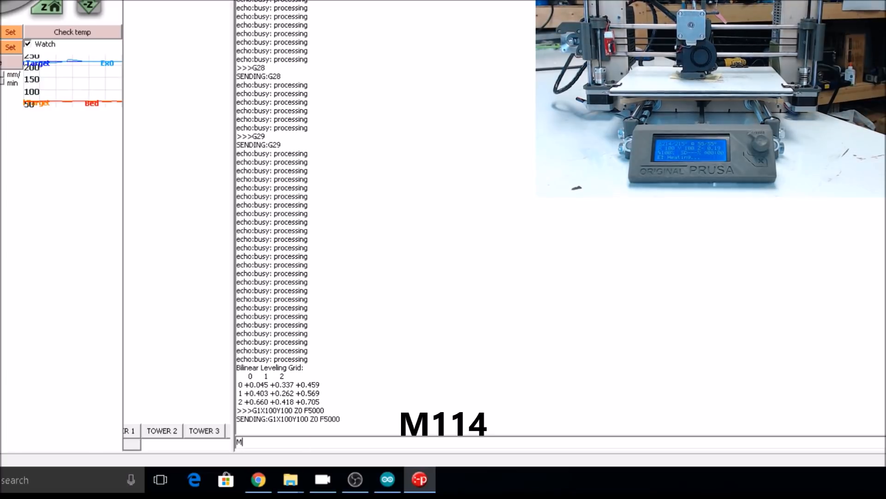
key("Return")
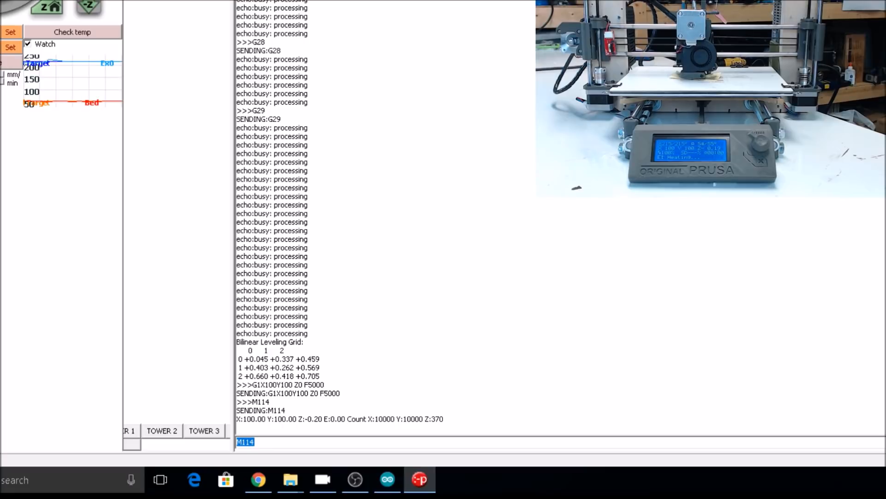
left_click(387, 479)
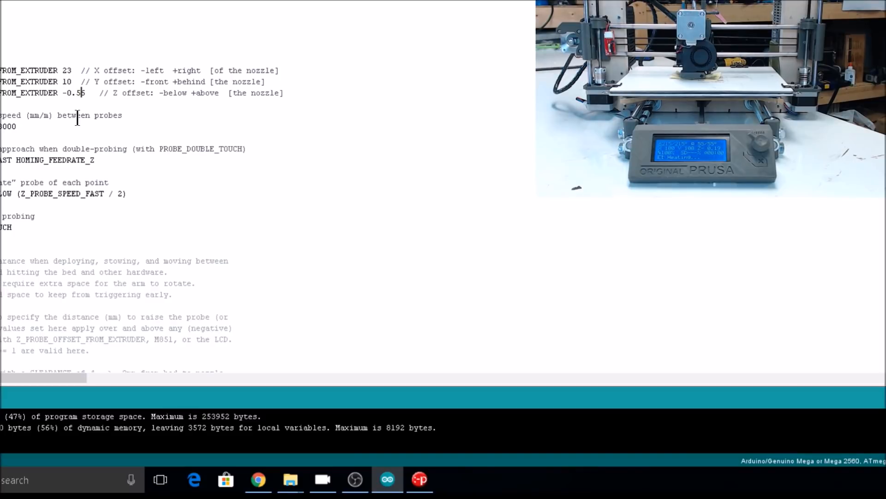
Edit Z_PROBE_OFFSET_FROM_EXTRUDER in Configuration.h from -0.56 to -0.65.
key("Backspace")
type("6")
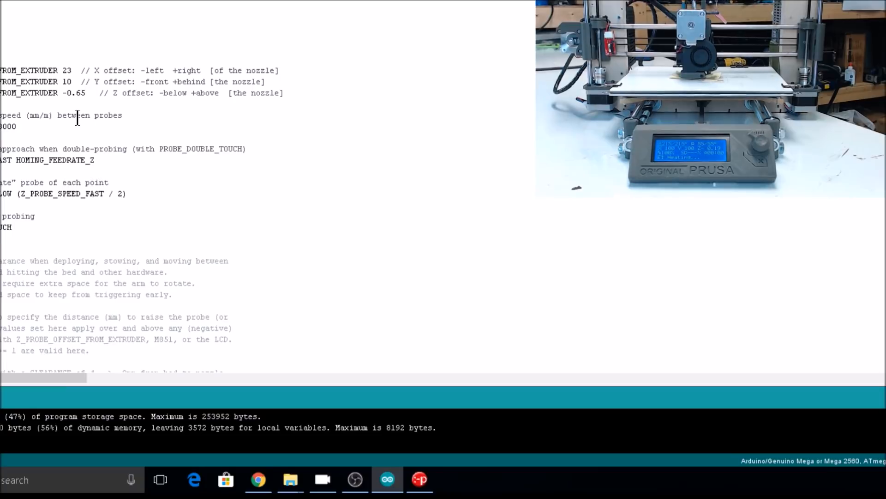
left_click(420, 480)
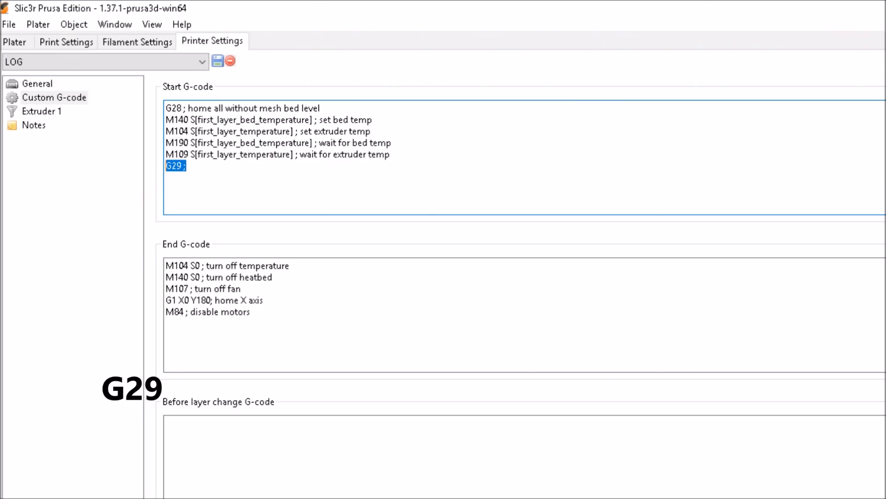